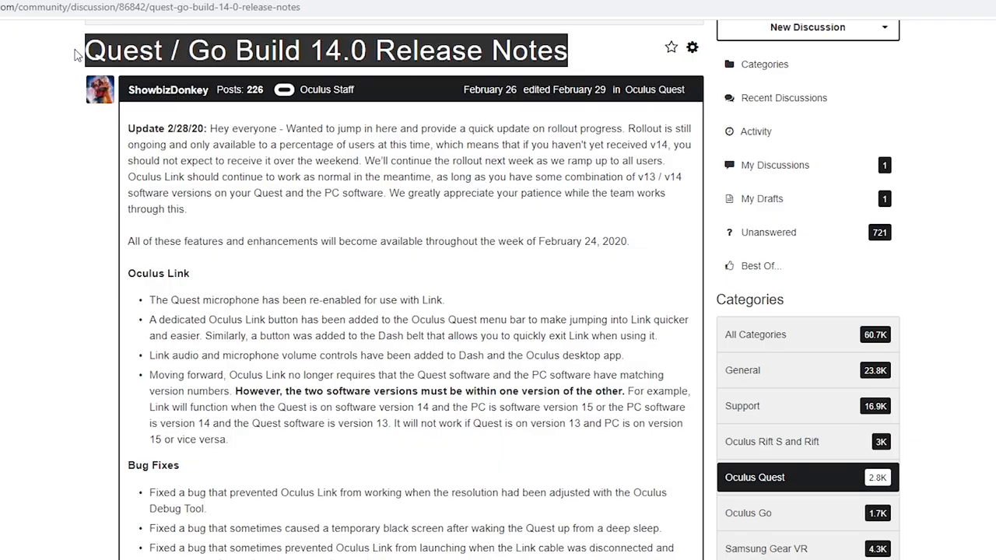
pyautogui.moveTo(196, 286)
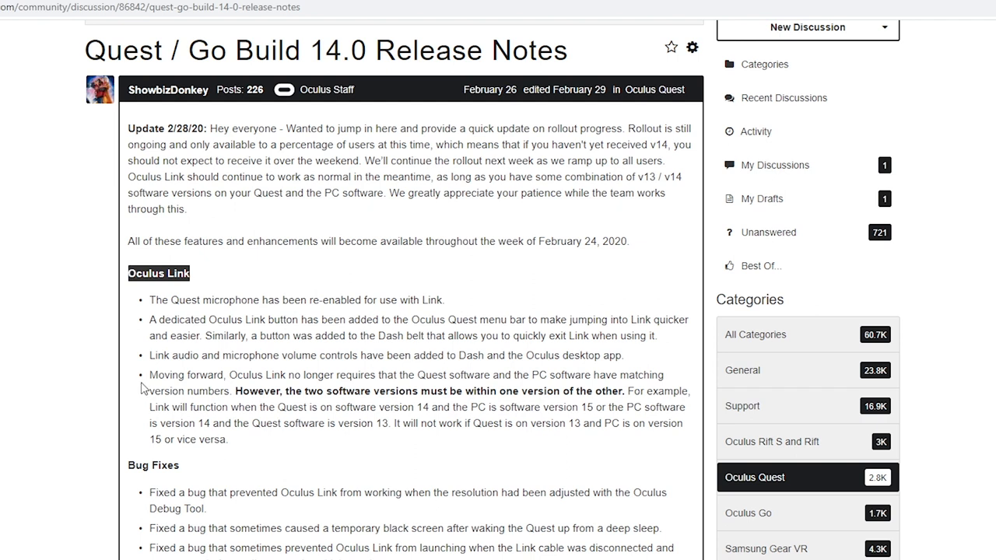
# Highlight the note about matching software versions on headset and PC.
pyautogui.moveTo(148, 374); pyautogui.dragTo(666, 373)
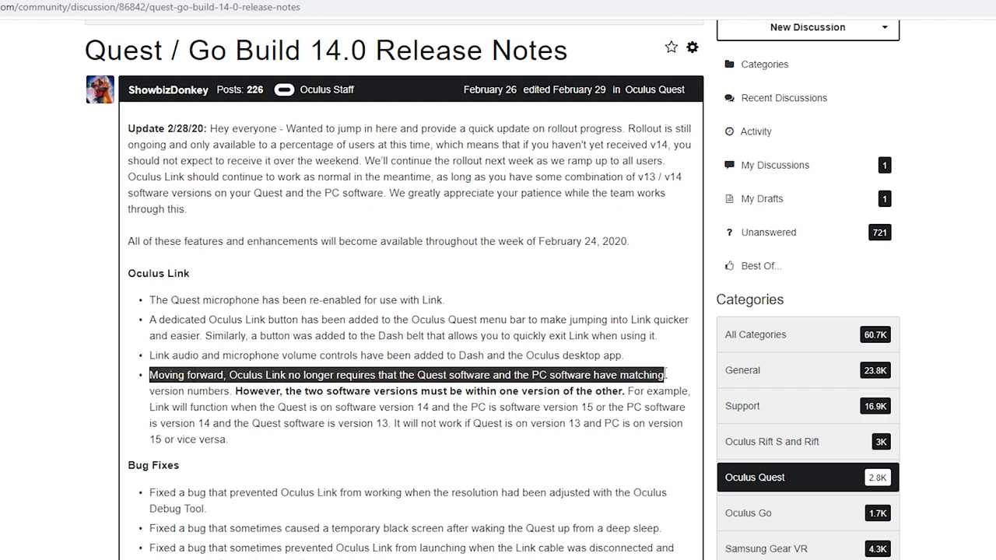
pyautogui.moveTo(666, 373); pyautogui.dragTo(683, 423)
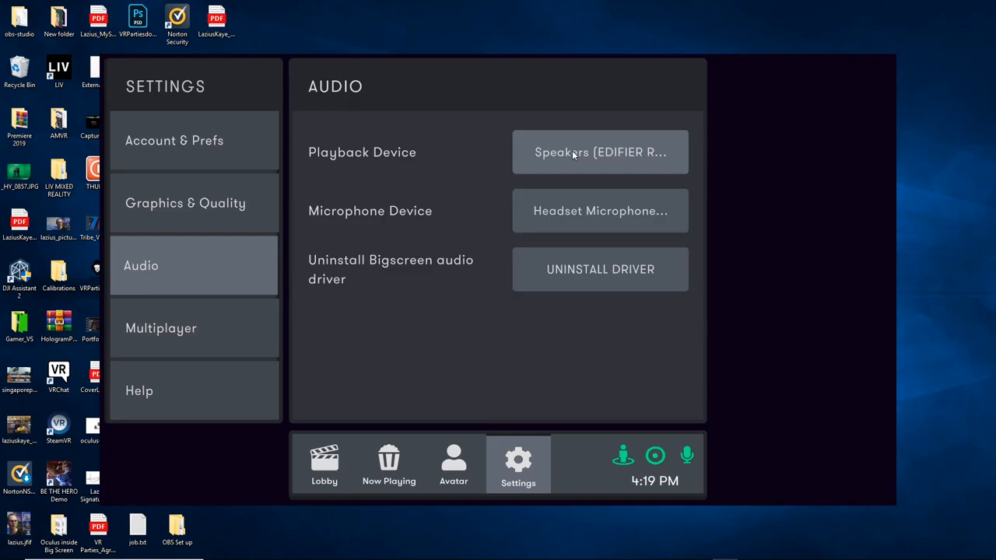
# List the Mic Devices in Bigscreen's audio settings and page through more of them.
pyautogui.click(601, 210)
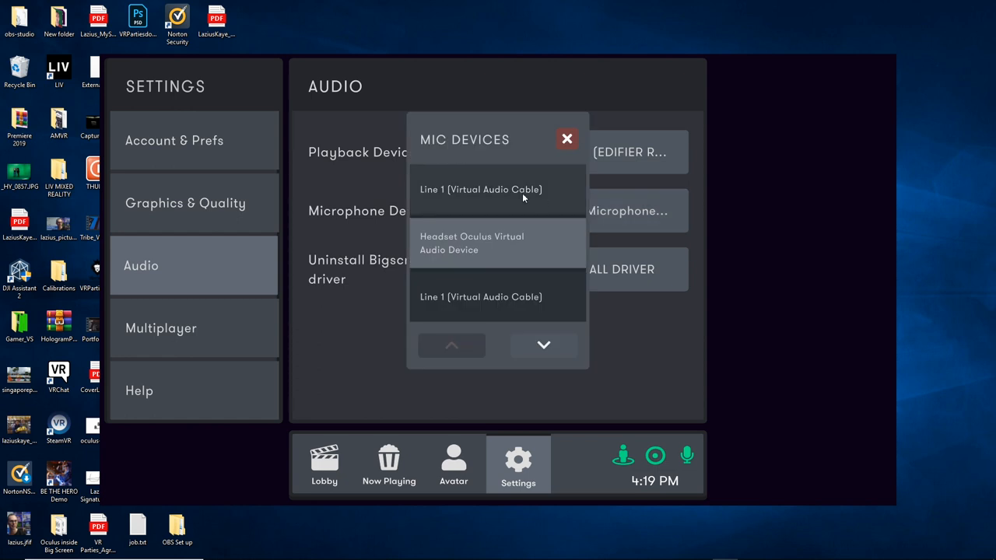
pyautogui.click(543, 346)
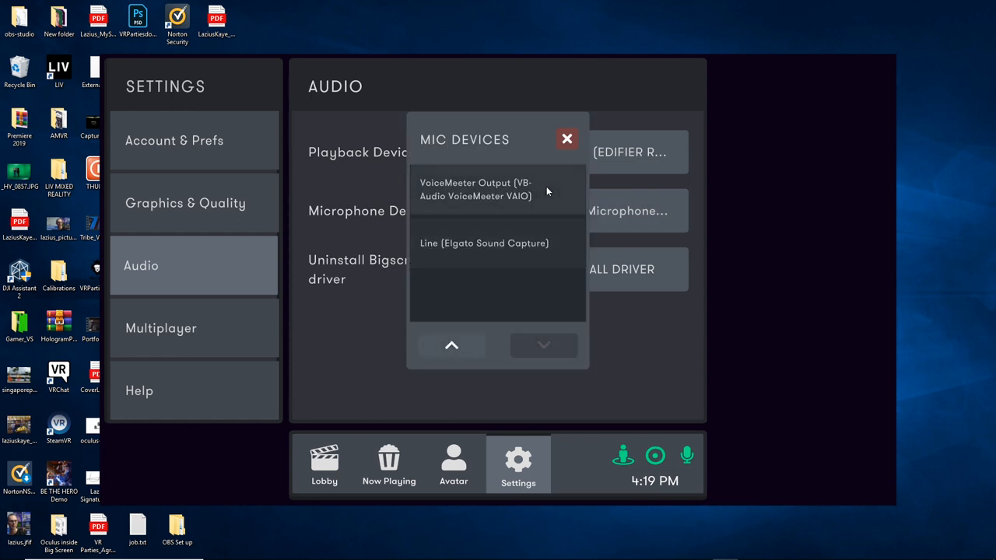
pyautogui.click(543, 345)
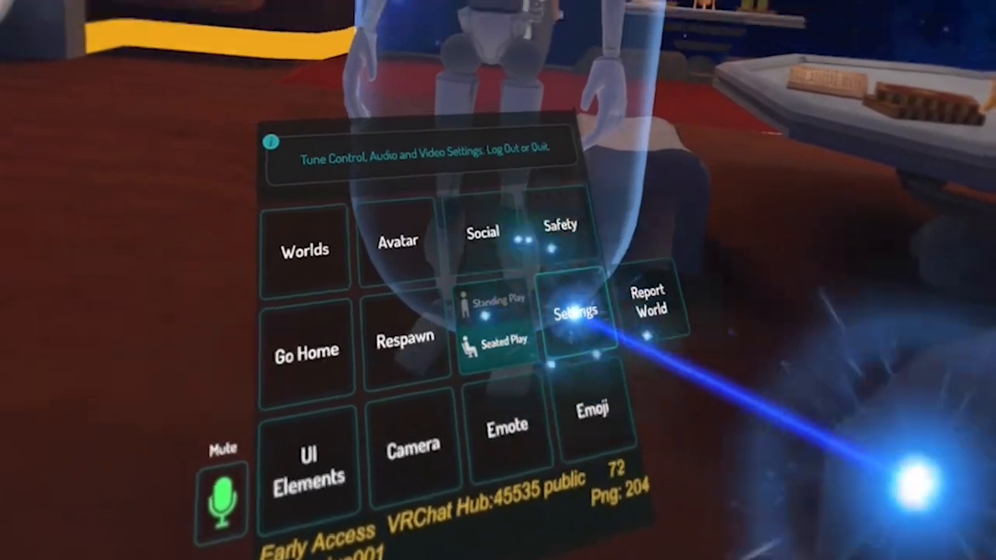
# Go to Settings from the VRChat quick menu.
pyautogui.click(576, 311)
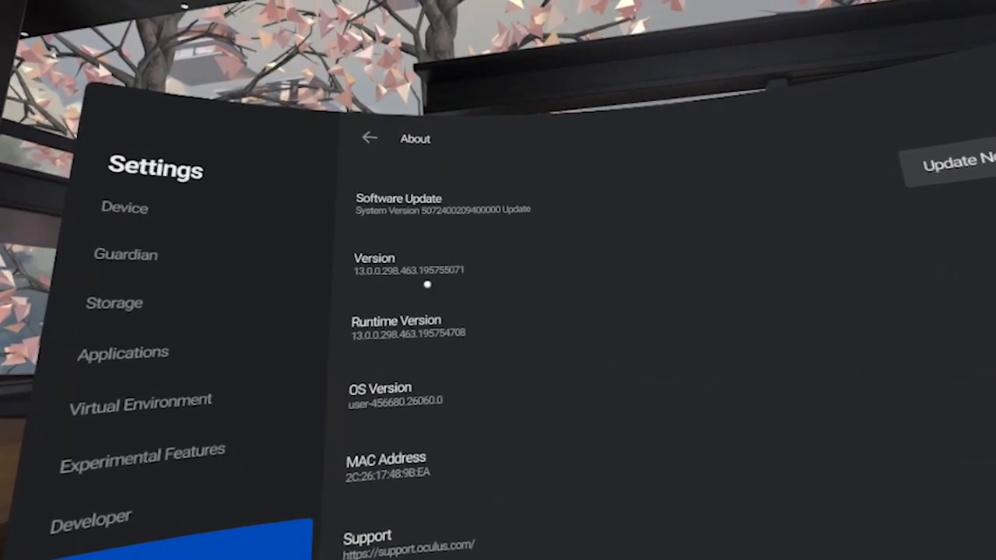
# View the About page showing version 13.0.0 with a system update available.
pyautogui.click(952, 160)
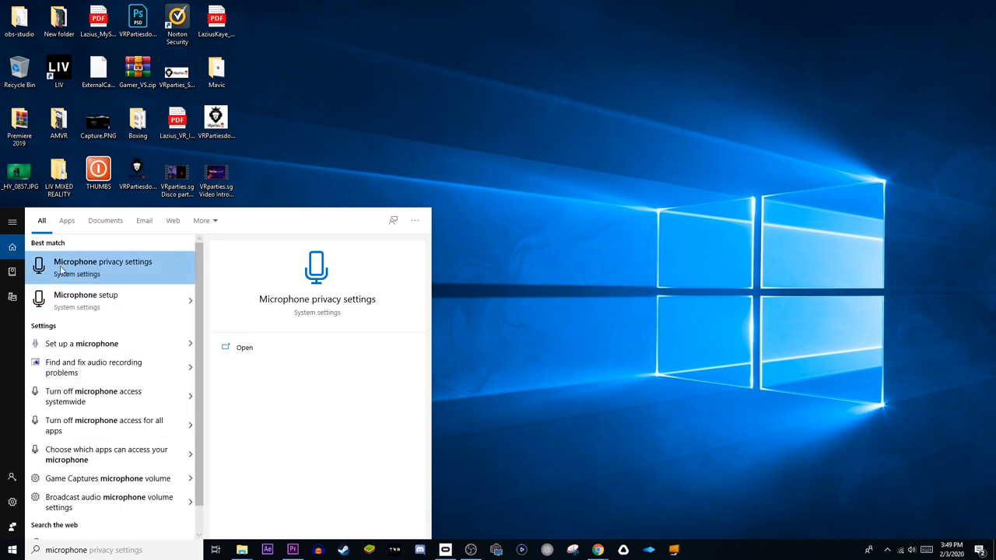
# Show the Microphone privacy page with app access to the microphone turned On.
pyautogui.click(102, 267)
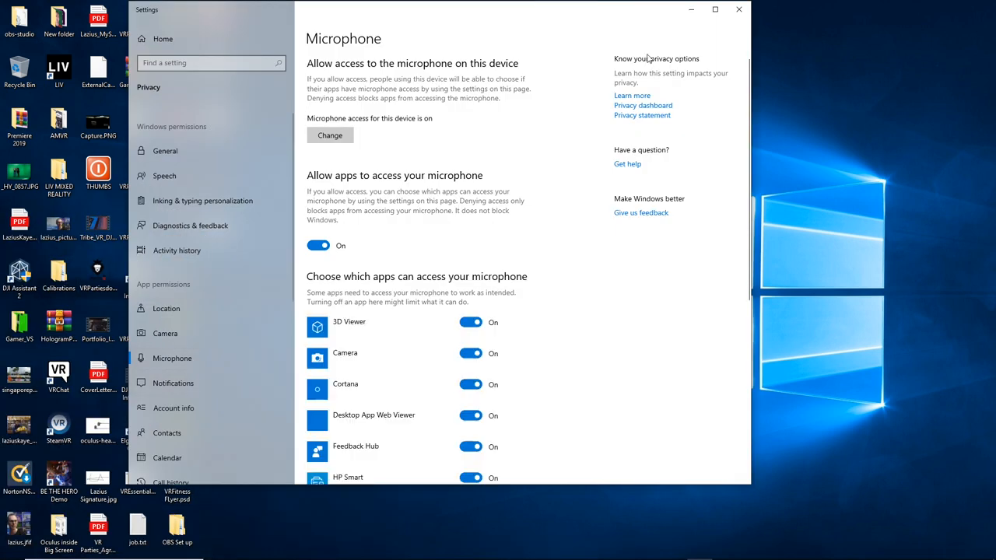
pyautogui.click(714, 9)
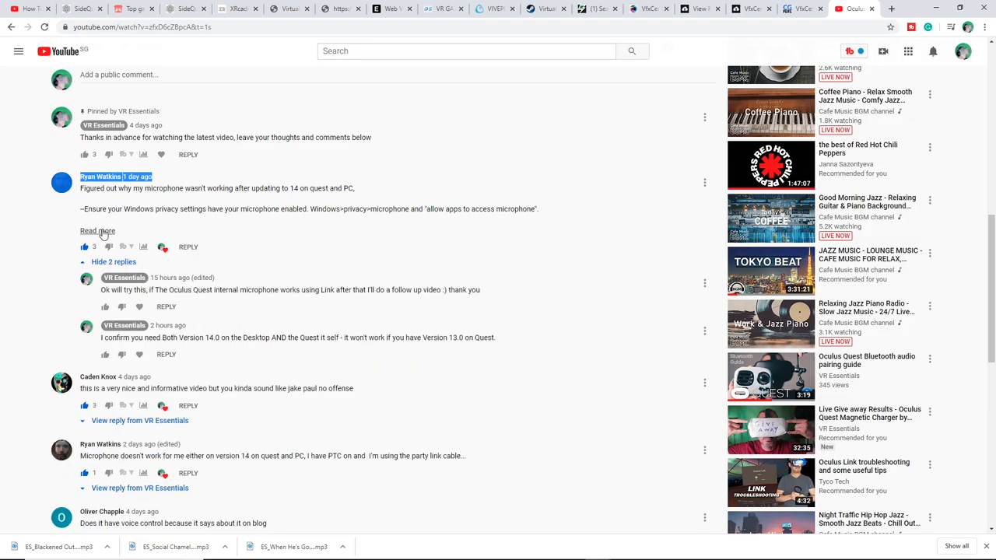
# Expand the comment about enabling Windows microphone access after the v14 update.
pyautogui.click(97, 231)
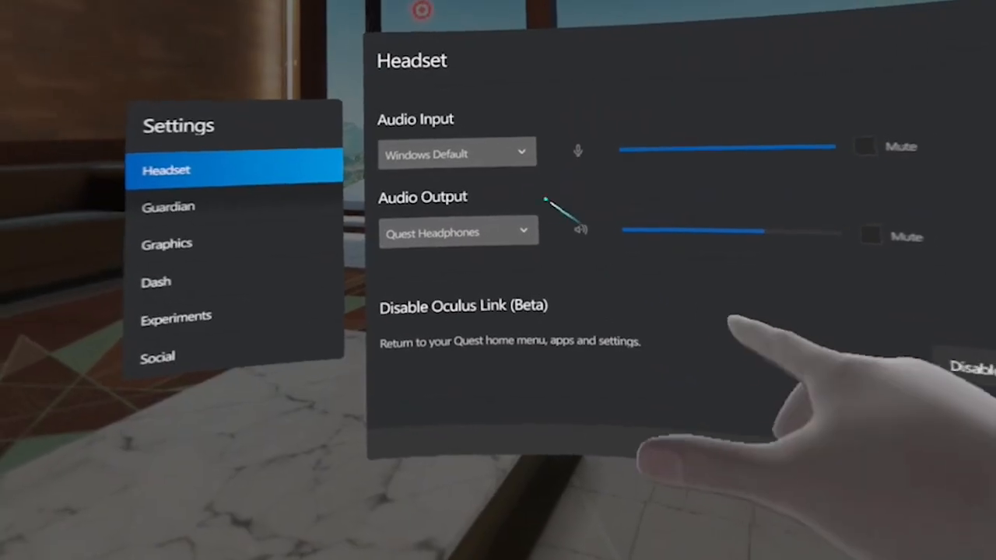
# Set the headset Audio Input to Quest Microphone and toggle its Mute checkbox.
pyautogui.click(456, 152)
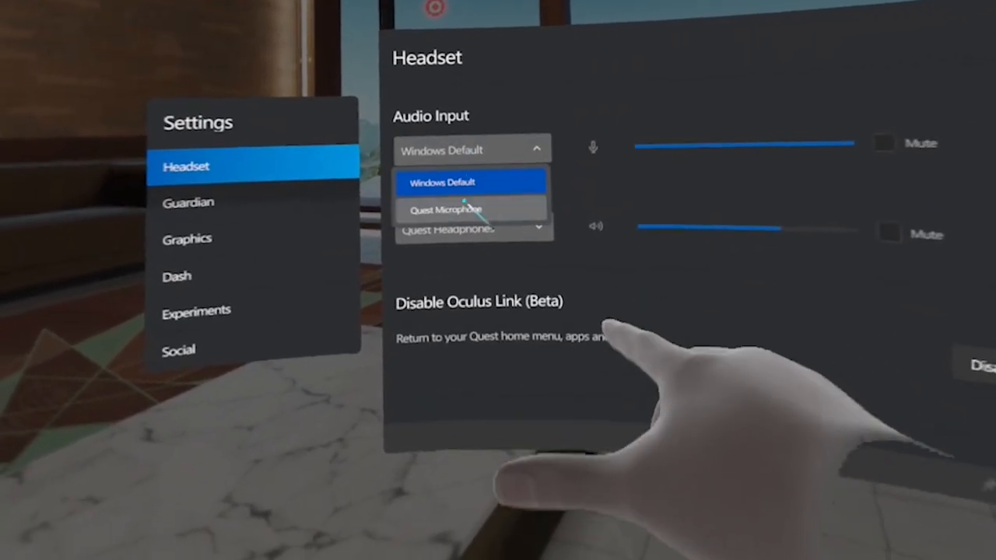
pyautogui.click(449, 210)
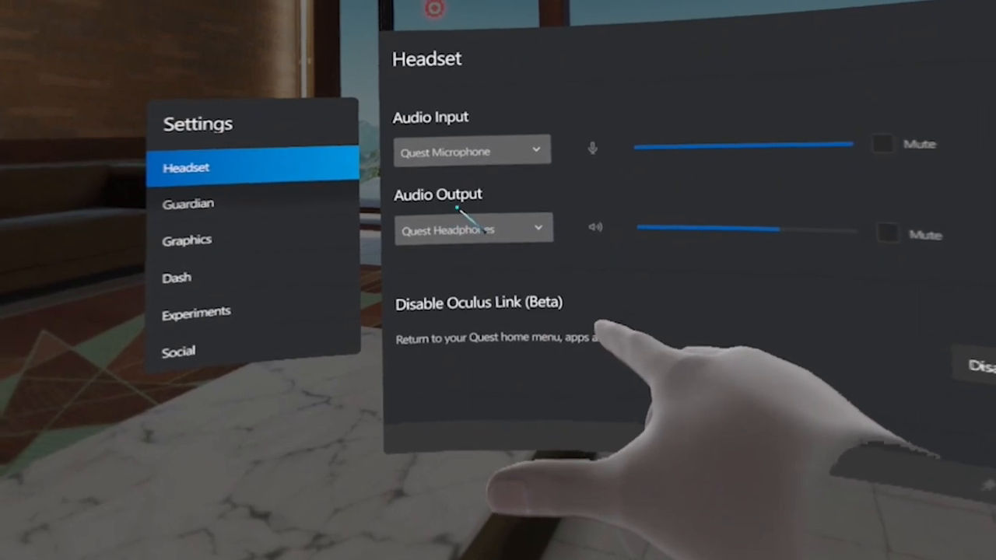
pyautogui.click(881, 143)
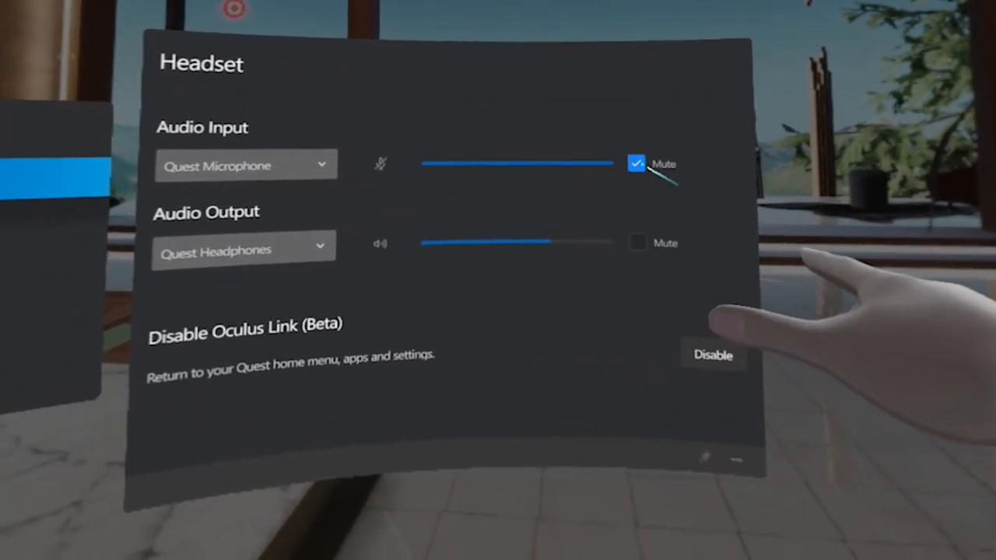
pyautogui.click(712, 355)
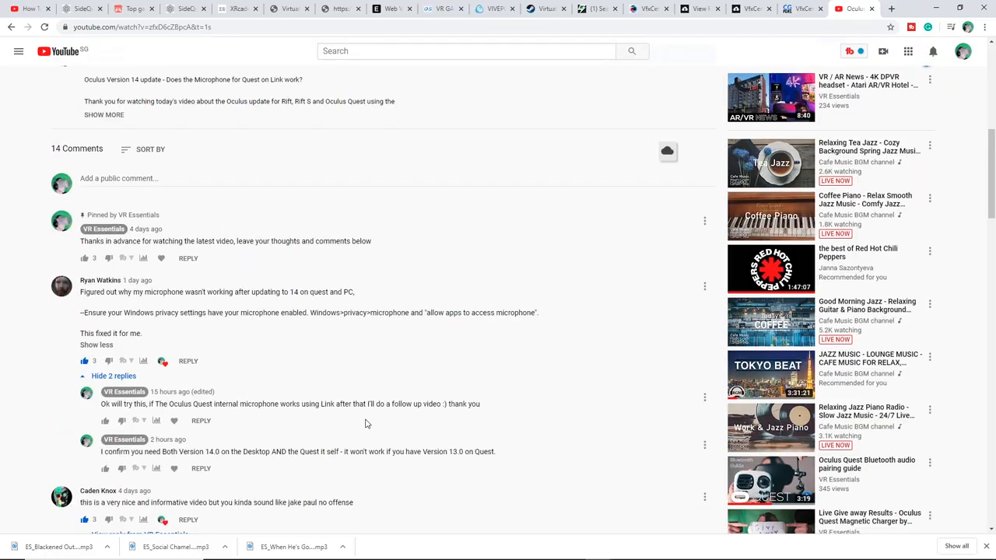
pyautogui.scroll(-3)
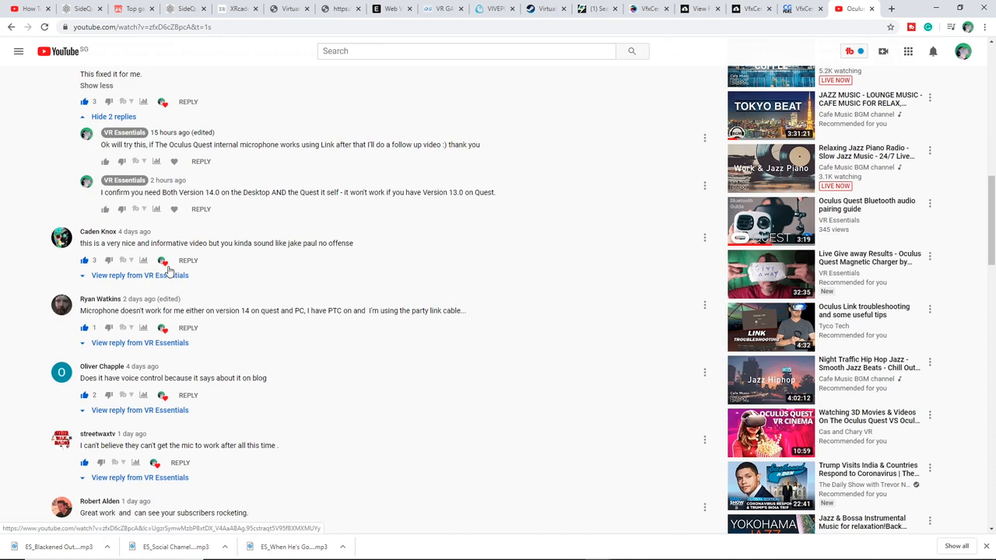
pyautogui.doubleClick(92, 311)
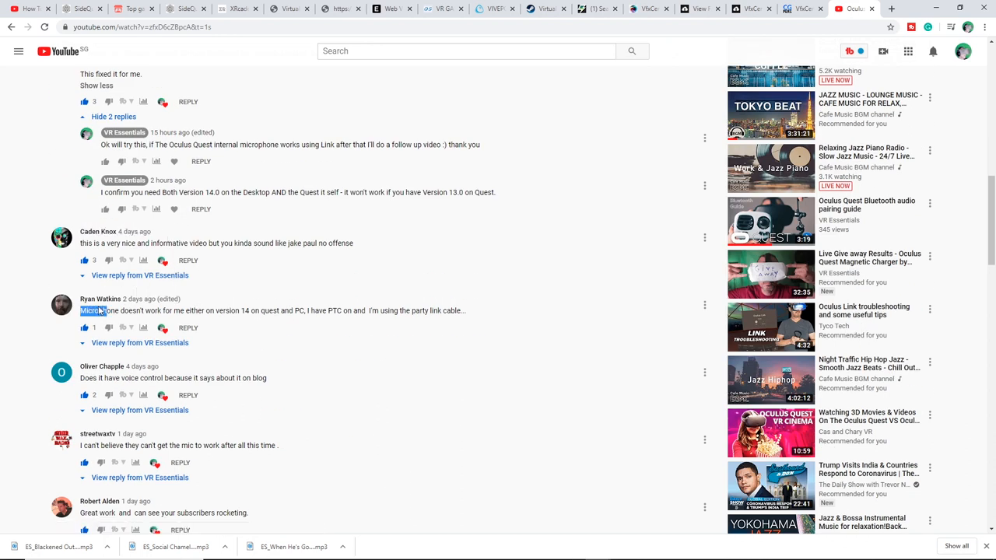
pyautogui.scroll(-3)
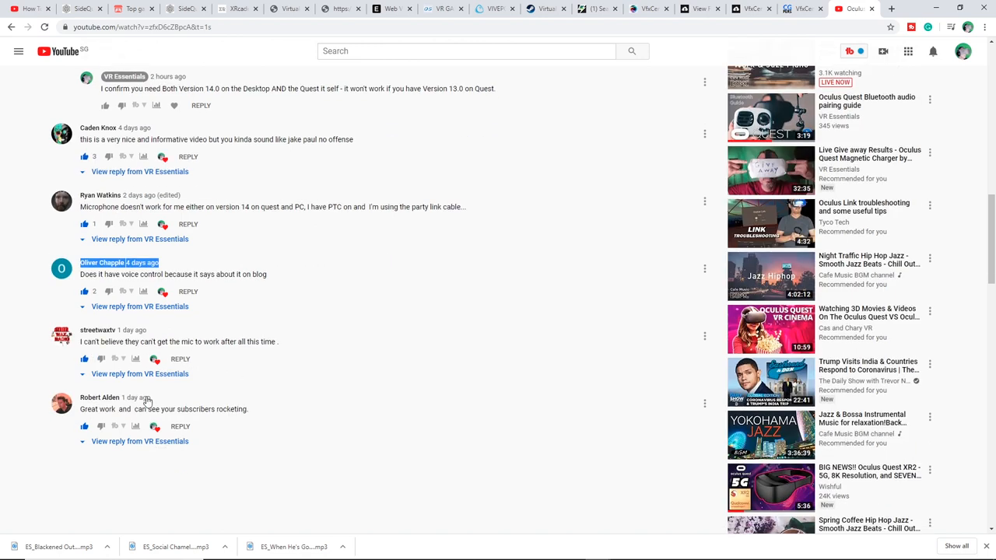